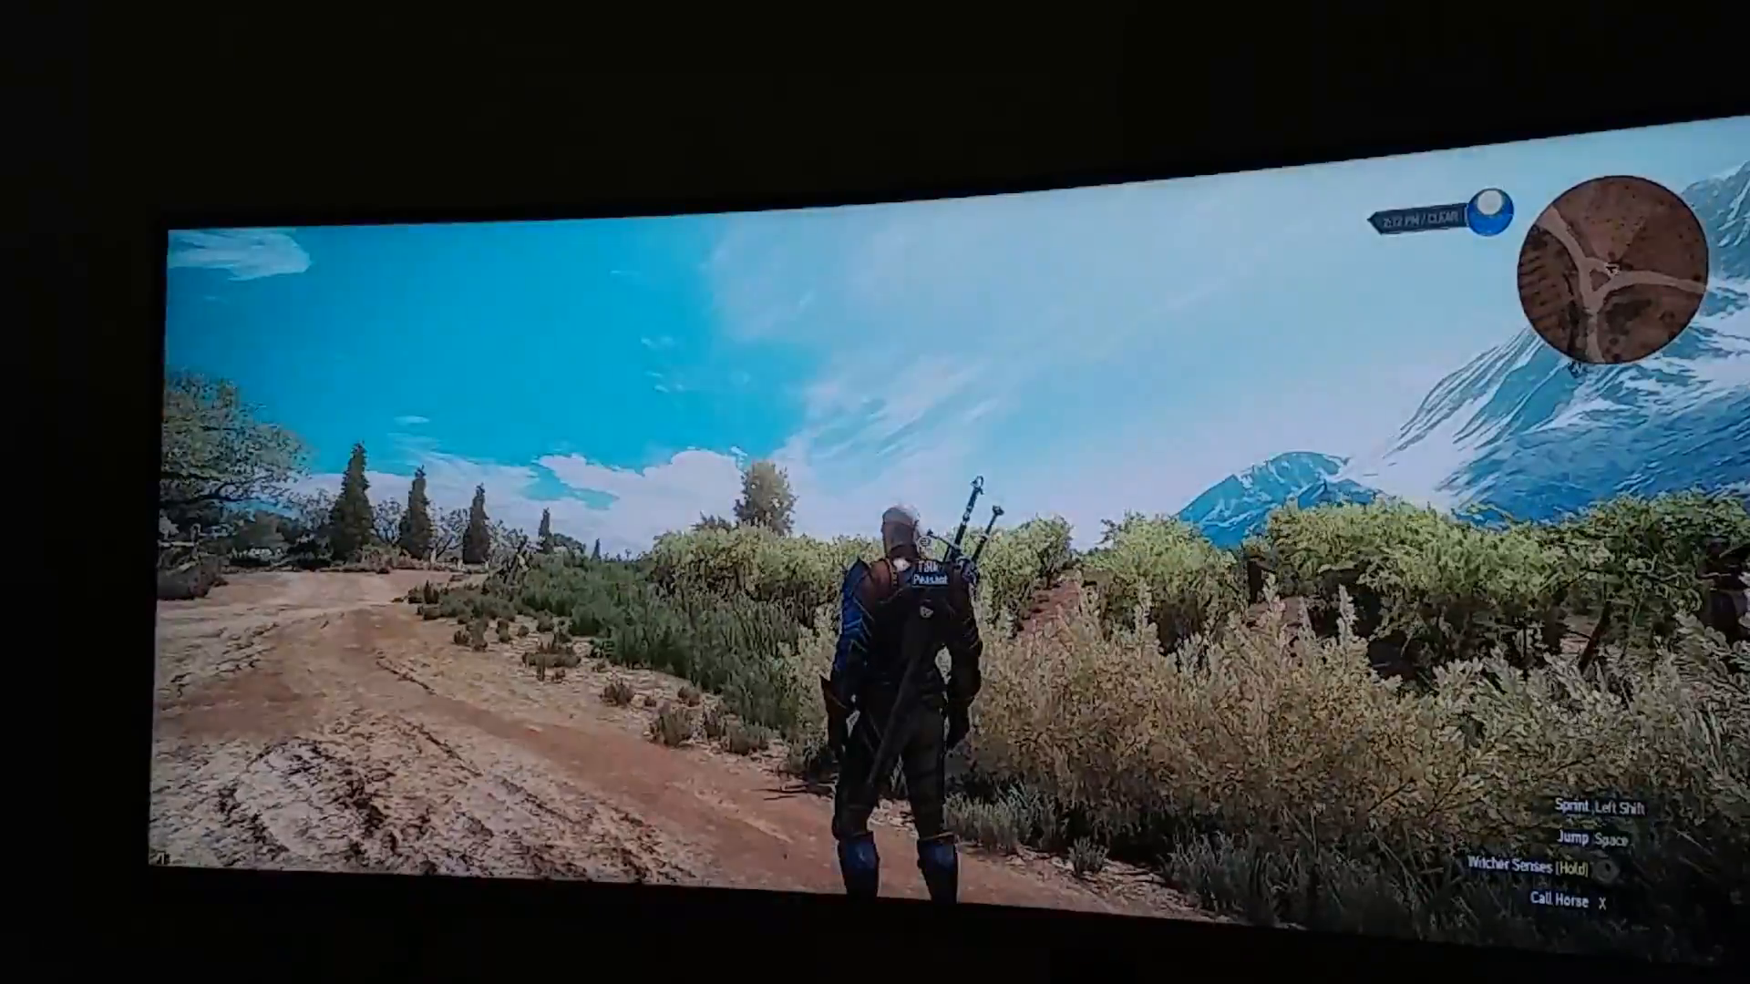
Step: Run Geralt forward along the dirt road toward the wooden fence
{"action": "key", "text": "w"}
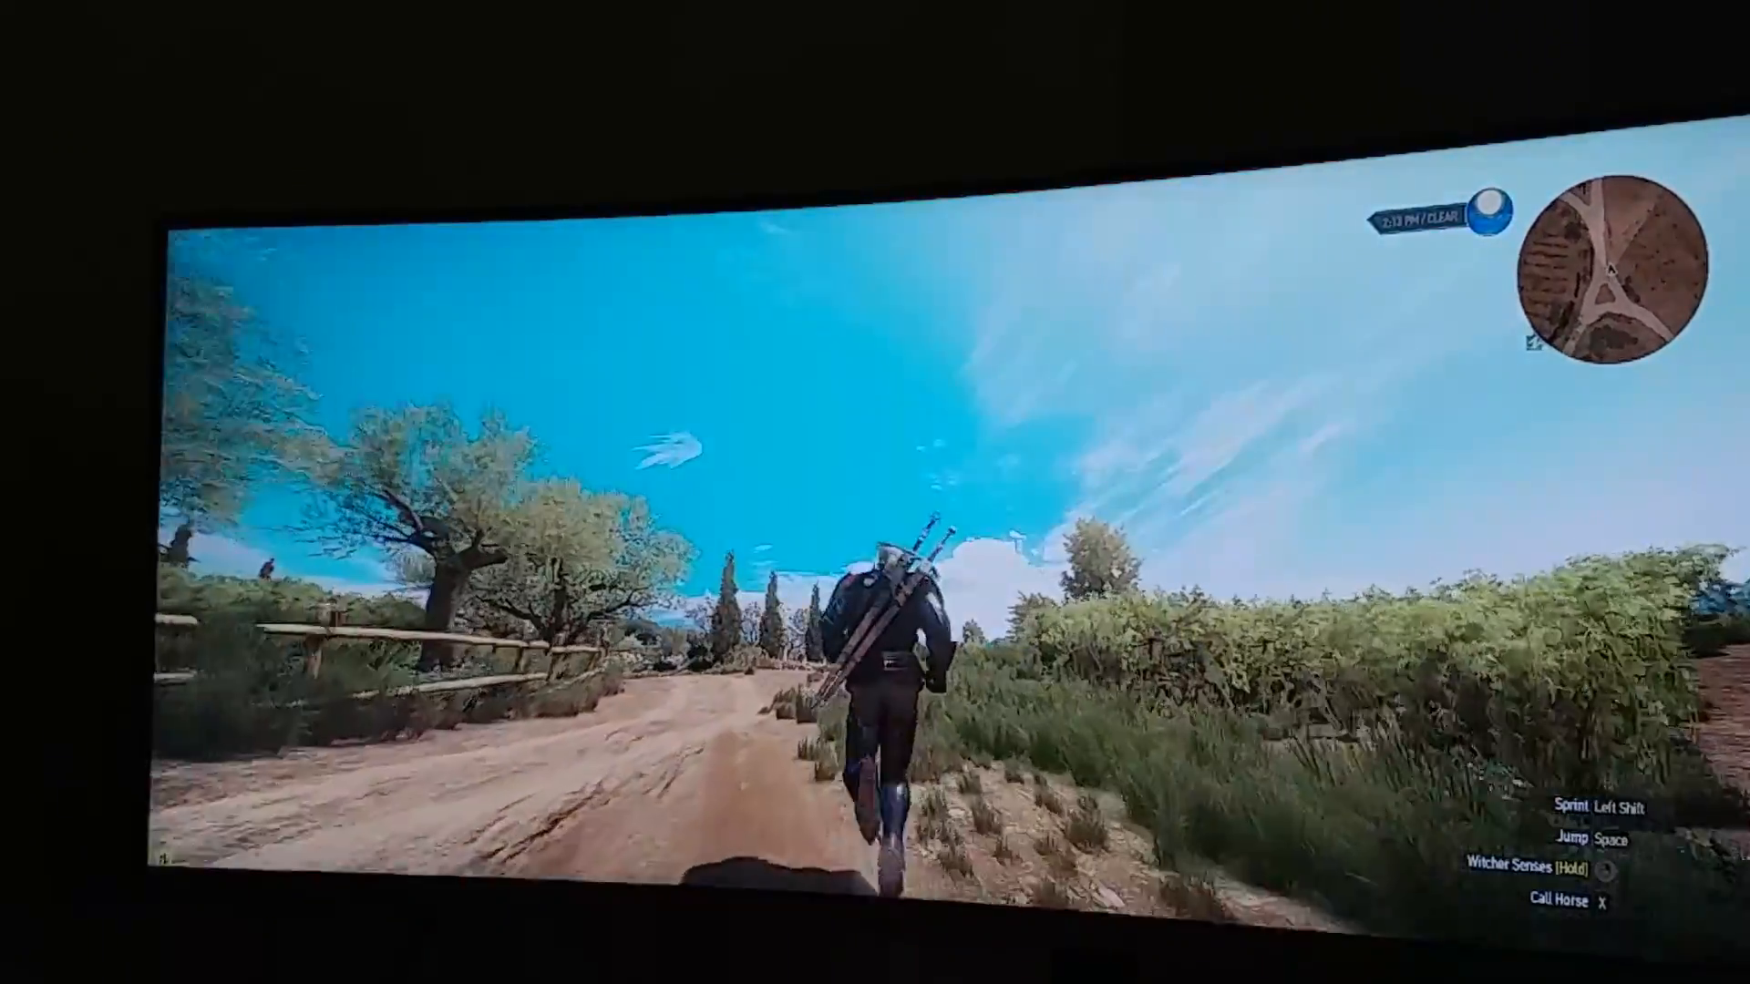